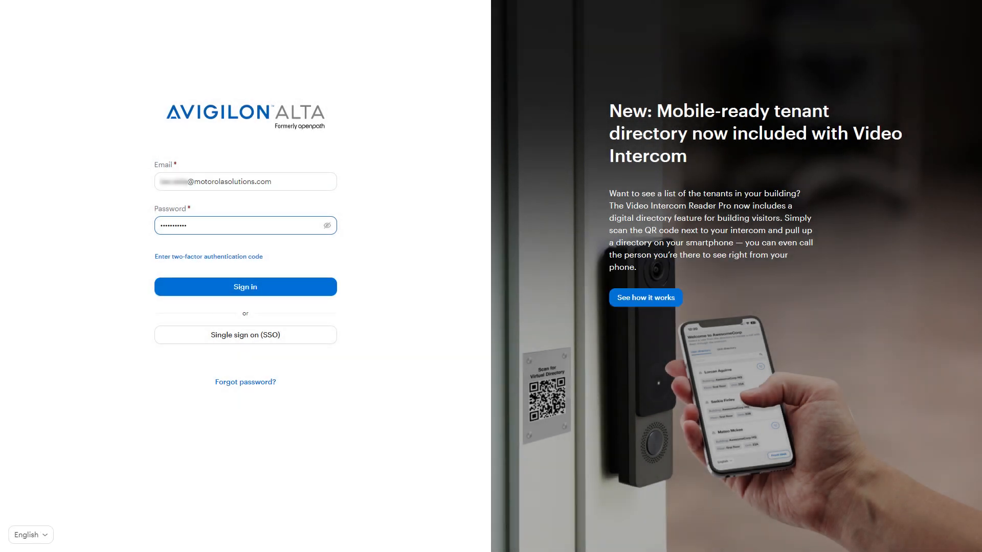
- Sign in to the organisation namespace and show the Video intercom readers list under Devices
{"action": "left_click", "coordinate": [244, 286]}
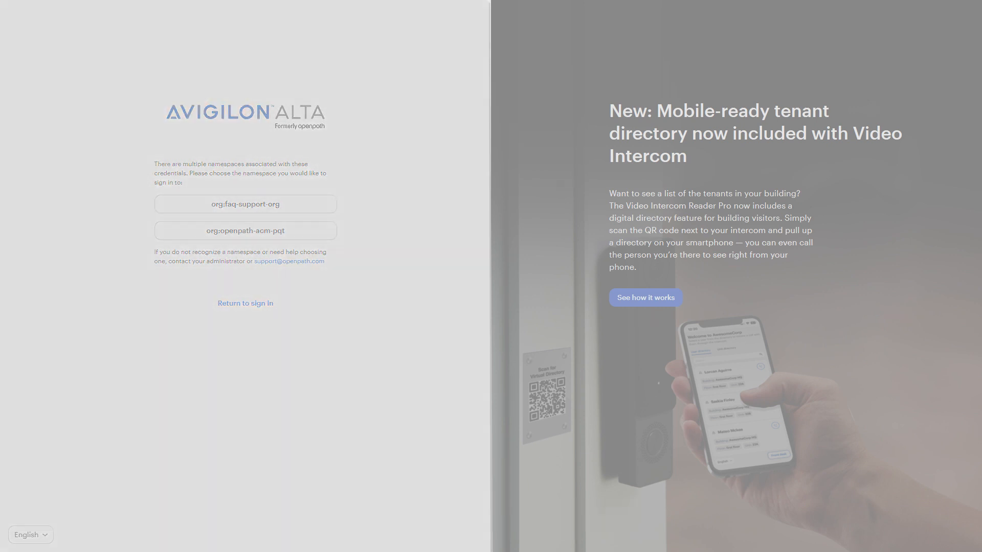
{"action": "left_click", "coordinate": [244, 230]}
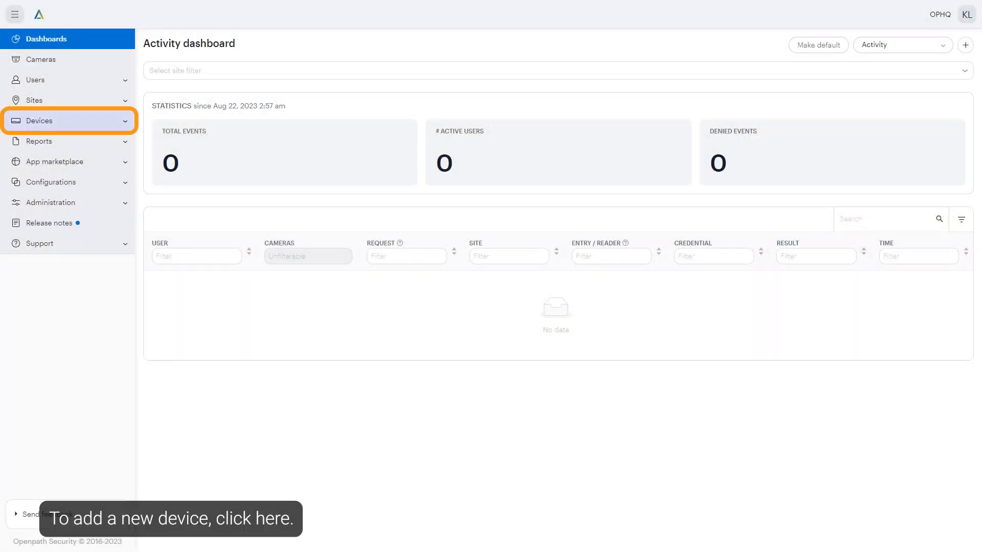
{"action": "left_click", "coordinate": [38, 120]}
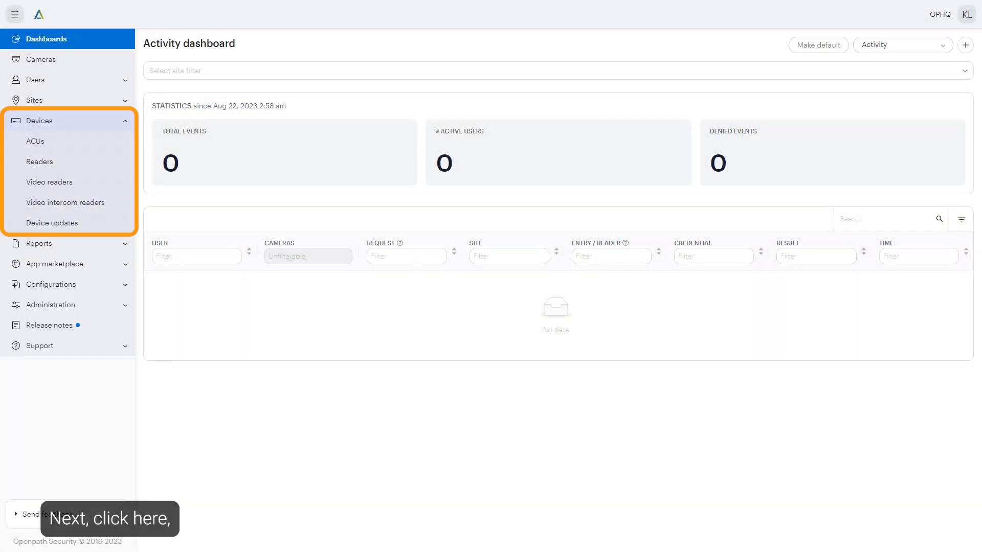
{"action": "left_click", "coordinate": [66, 202]}
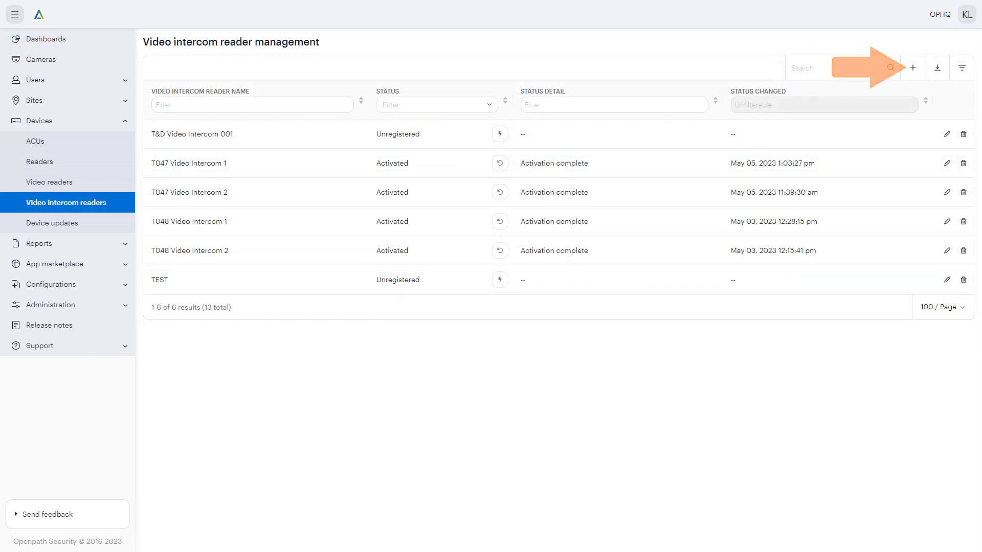
- Start a new video intercom reader named 'T&D Video Intercom 001'
{"action": "left_click", "coordinate": [913, 67]}
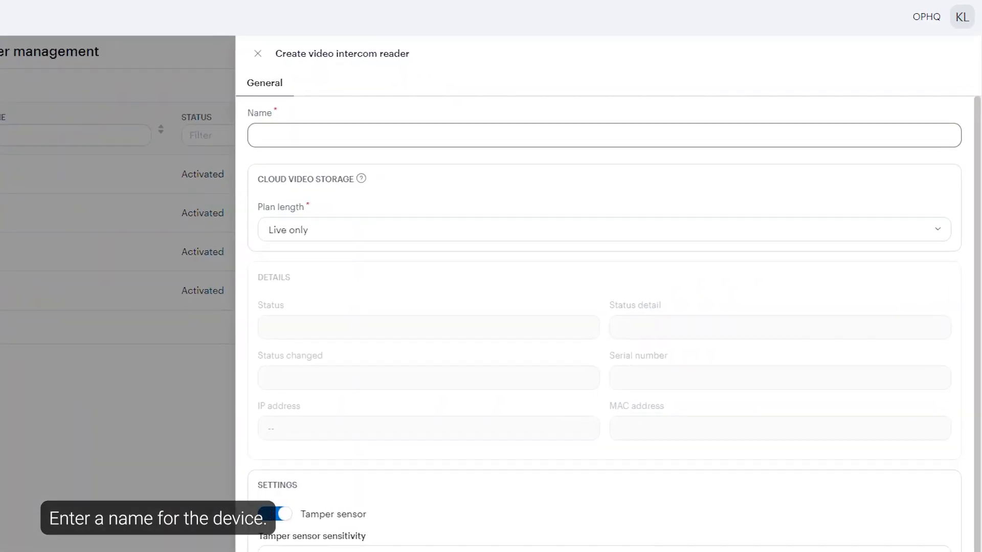
{"action": "type", "text": "T"}
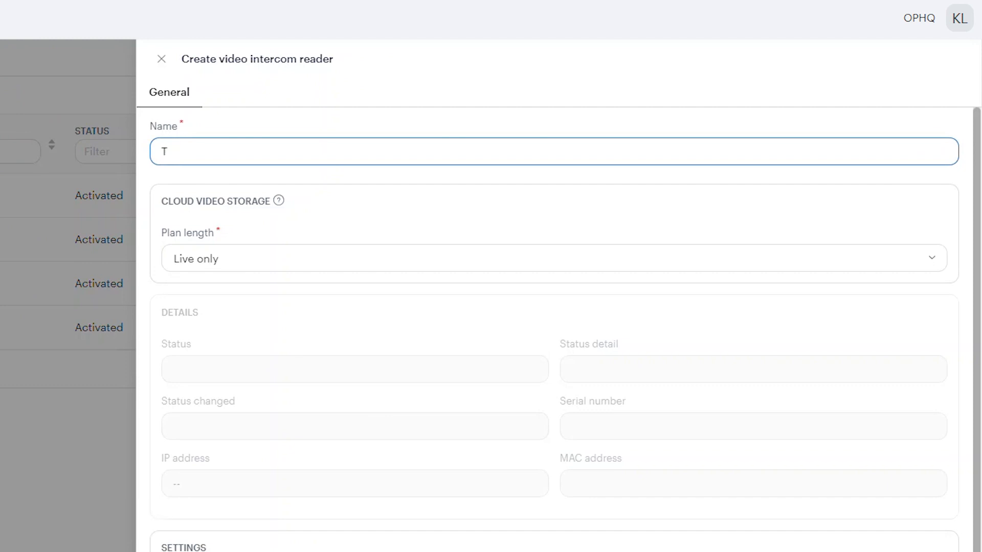
{"action": "type", "text": "&D Video In"}
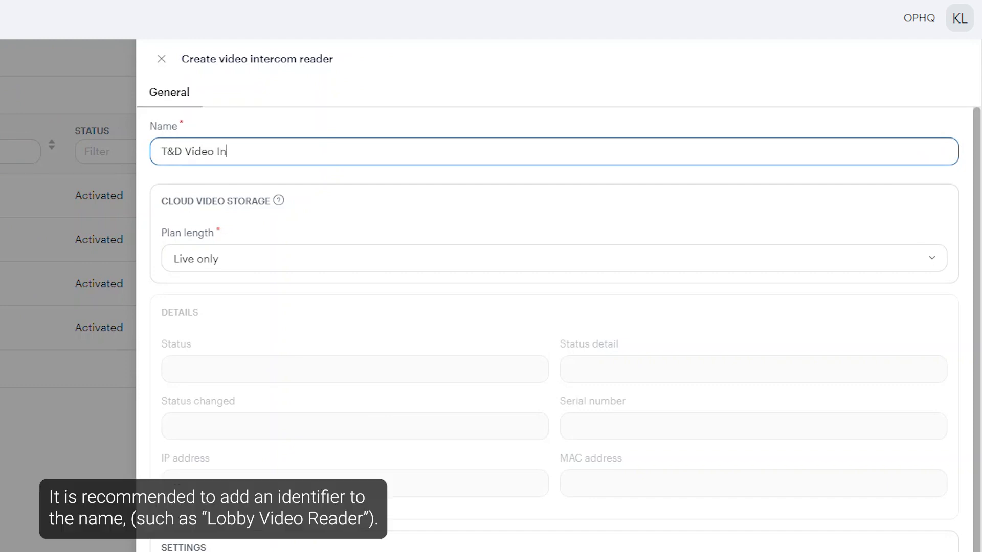
{"action": "type", "text": "tercom 001"}
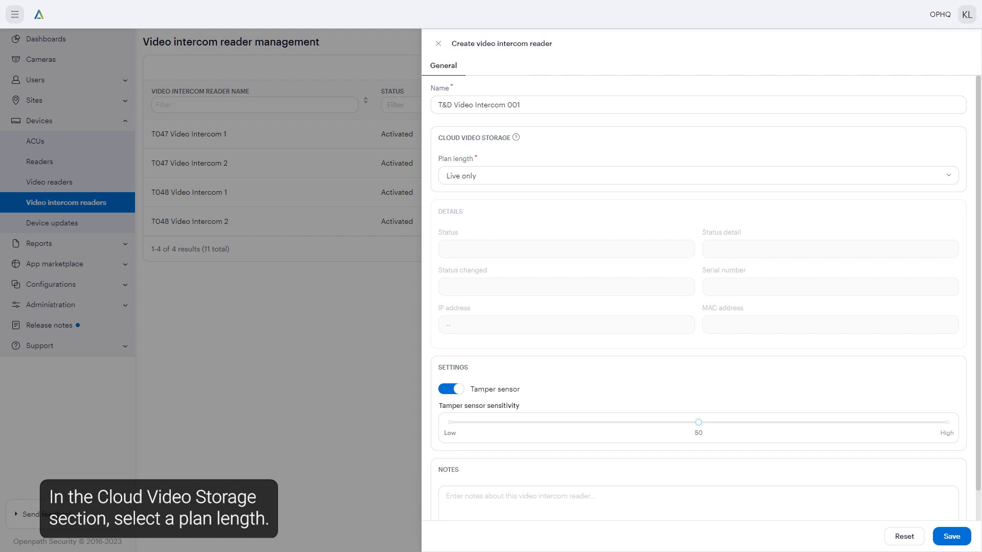
{"action": "left_click", "coordinate": [693, 175]}
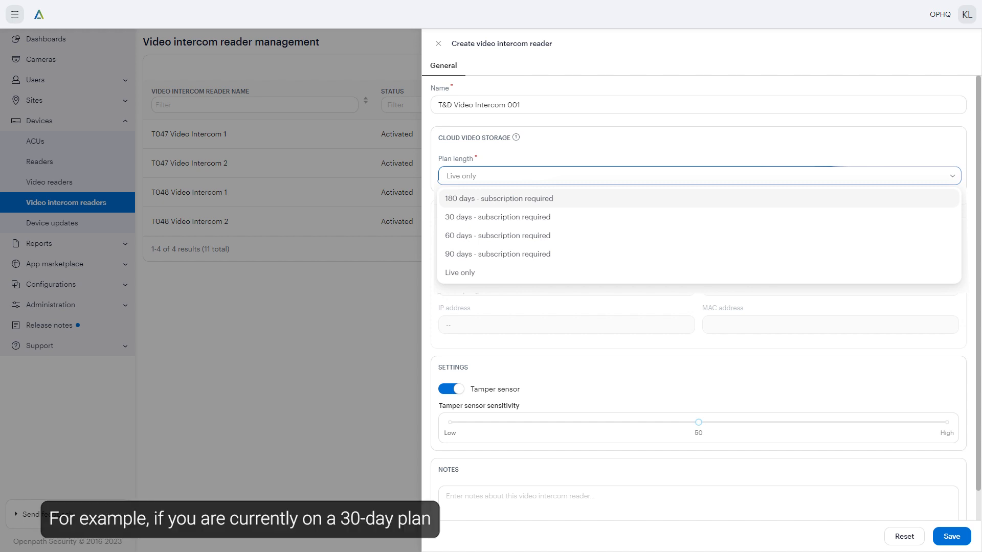
{"action": "mouse_move", "coordinate": [497, 217]}
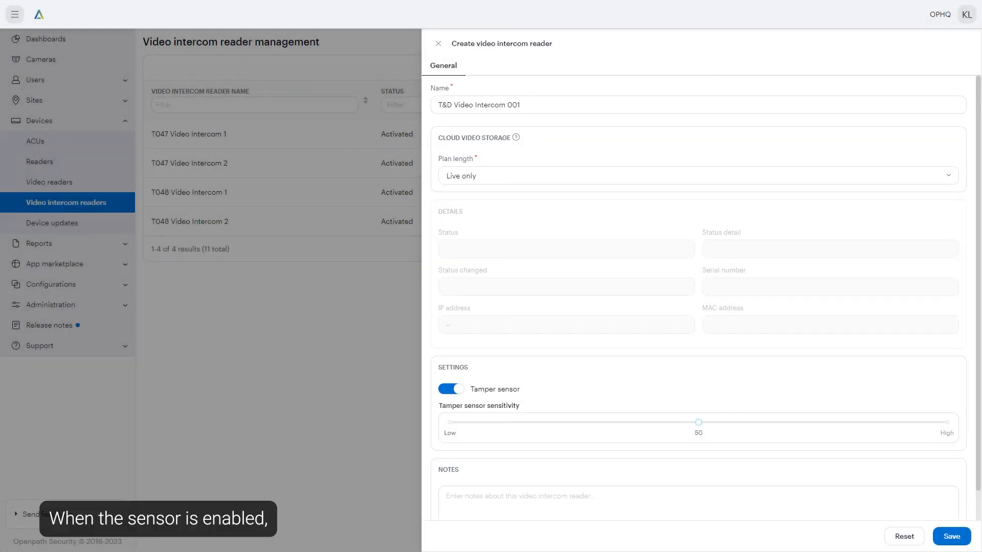
- Slide tamper sensor sensitivity up to 65, then back down to 50
{"action": "left_click_drag", "start_coordinate": [698, 421], "coordinate": [718, 421]}
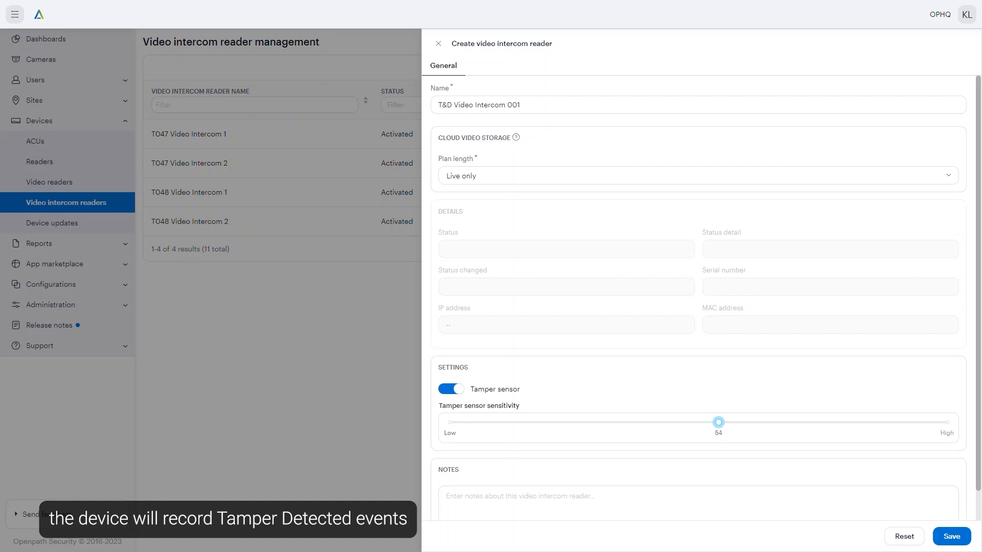
{"action": "left_click_drag", "start_coordinate": [718, 422], "coordinate": [763, 422]}
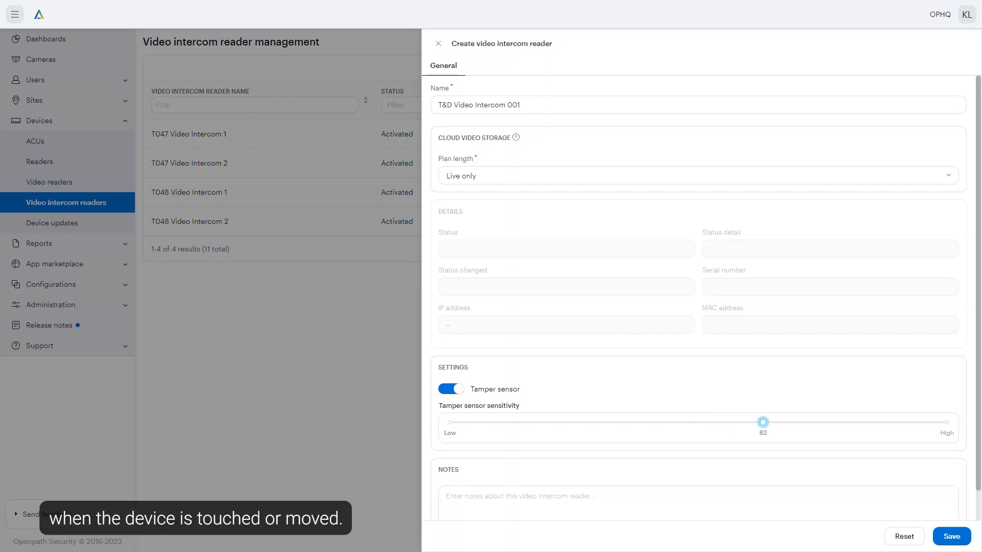
{"action": "left_click_drag", "start_coordinate": [762, 422], "coordinate": [774, 423]}
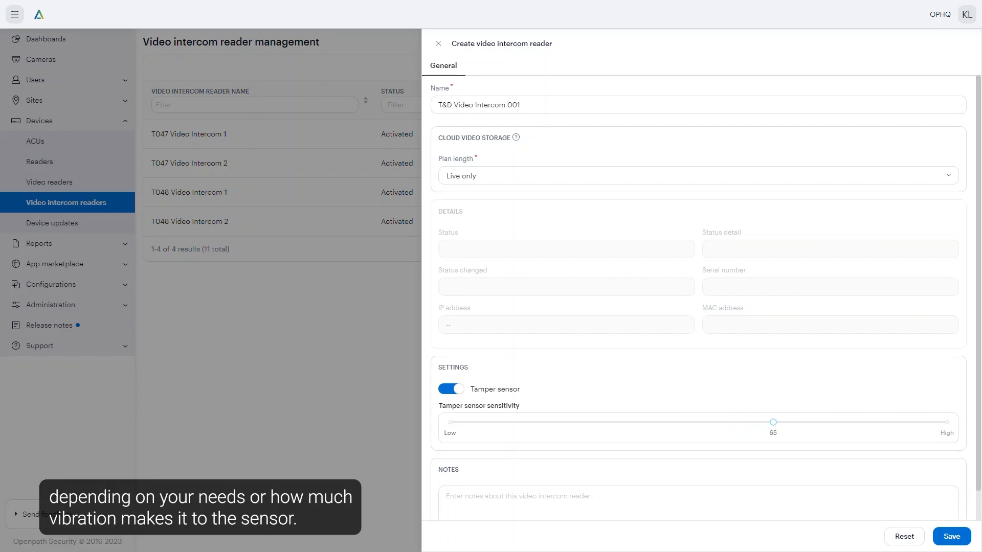
{"action": "left_click_drag", "start_coordinate": [773, 423], "coordinate": [742, 423]}
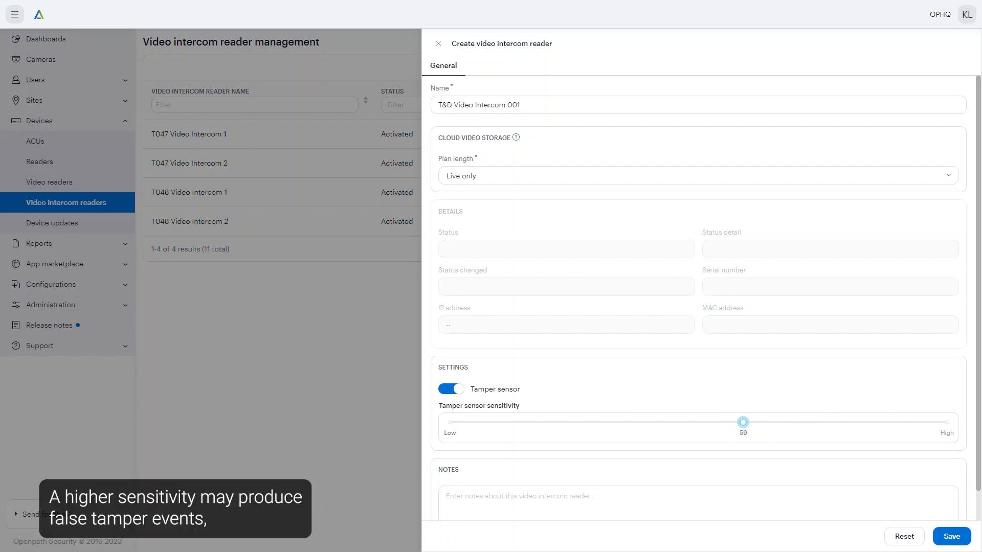
{"action": "left_click_drag", "start_coordinate": [742, 421], "coordinate": [708, 422]}
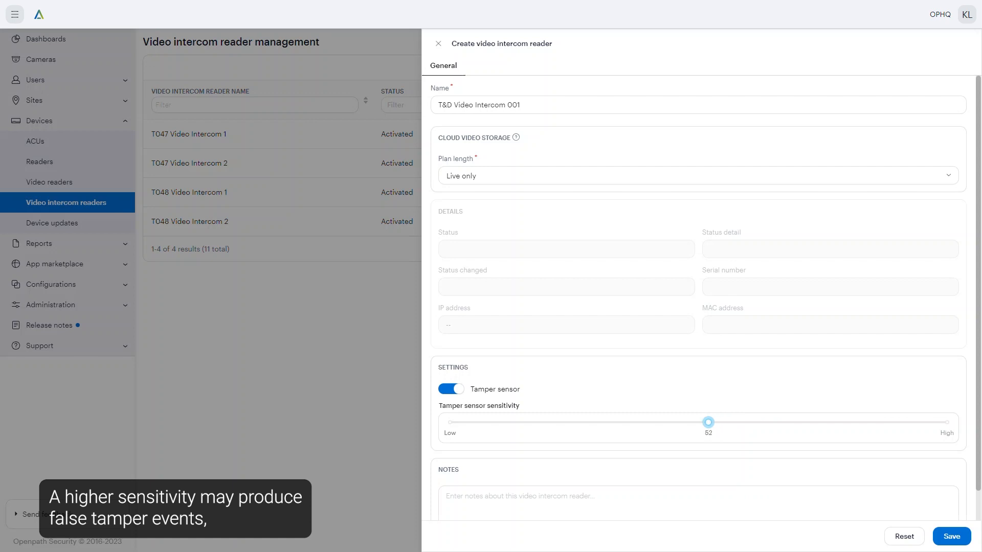
{"action": "left_click_drag", "start_coordinate": [708, 423], "coordinate": [697, 422]}
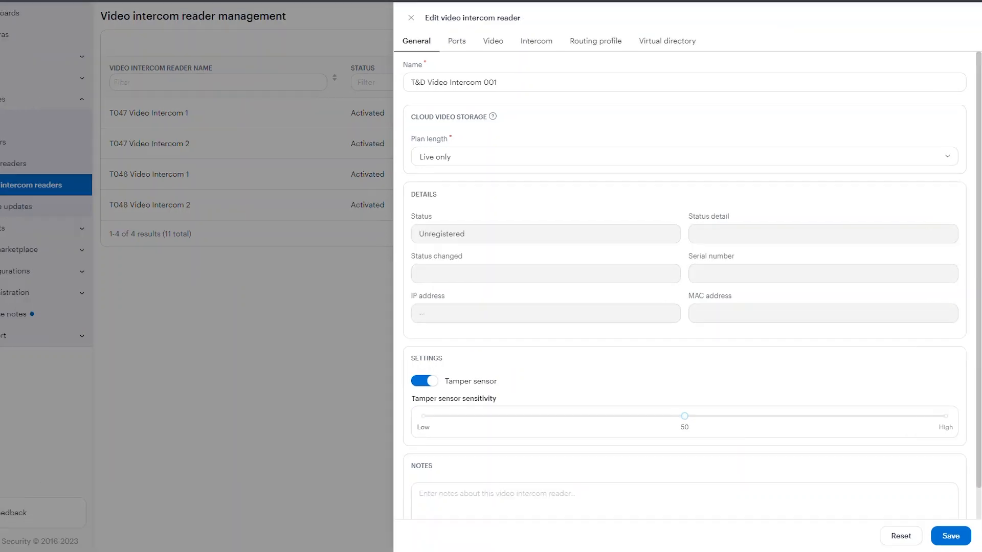
- Turn the tamper sensor off and save T&D Video Intercom 001 as an Unregistered reader
{"action": "left_click", "coordinate": [423, 380]}
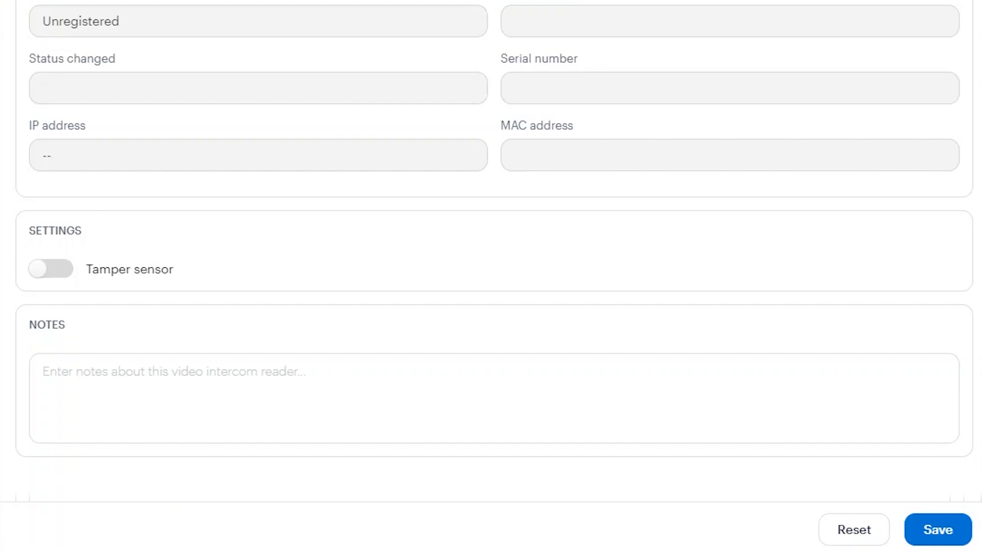
{"action": "left_click", "coordinate": [51, 269]}
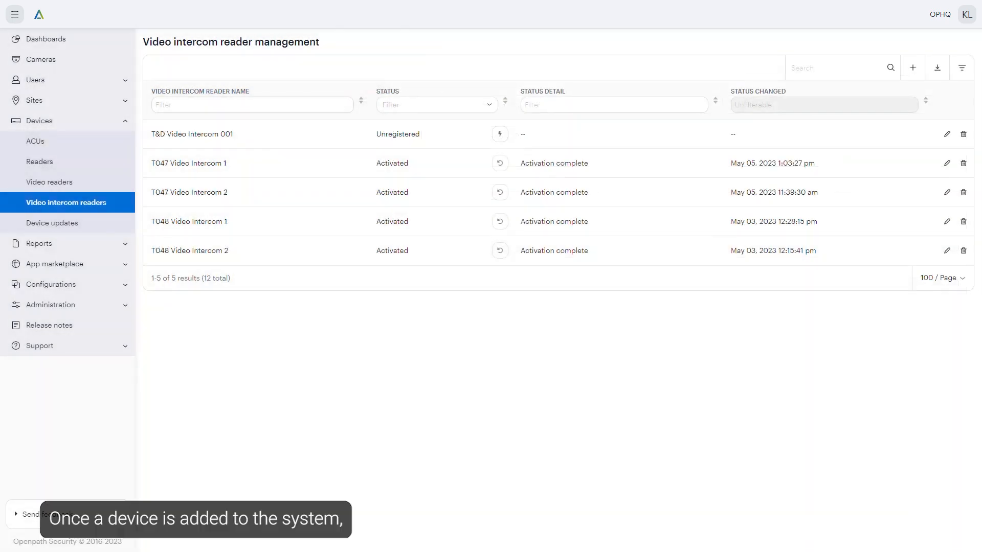
- Review the reader setup help article and expand Sites to list Buildings, Zones and Entries
{"action": "left_click", "coordinate": [44, 100]}
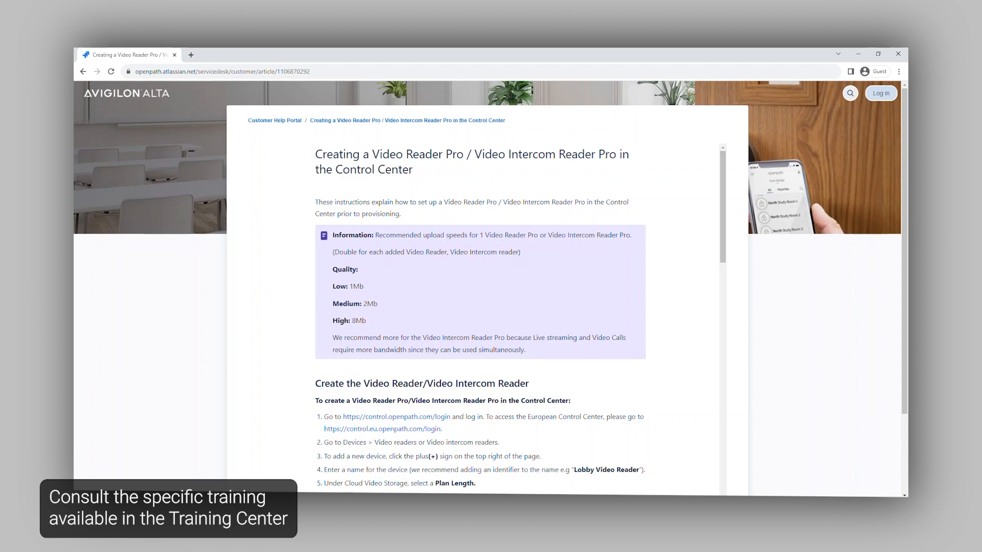
{"action": "scroll", "scroll_direction": "down", "scroll_amount": 3}
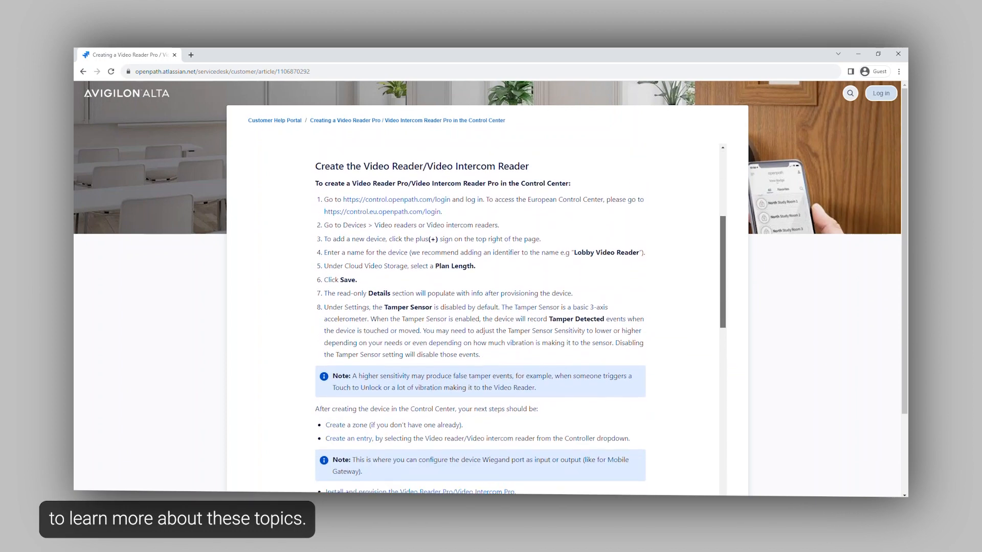
{"action": "scroll", "scroll_direction": "down", "scroll_amount": 3}
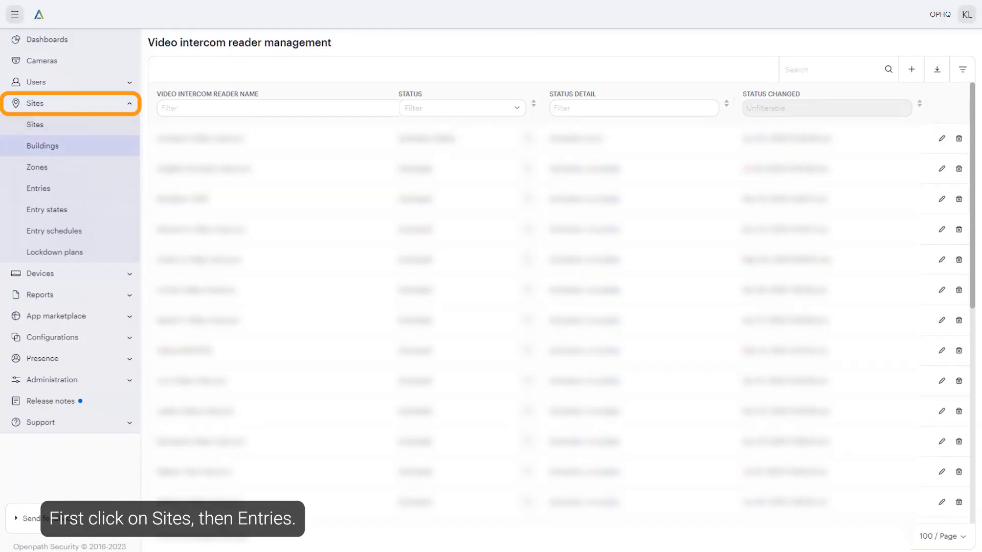
- Show the Entries list and edit 2nd Floor Entry in Test Zone on Office Smart Hub
{"action": "left_click", "coordinate": [38, 188]}
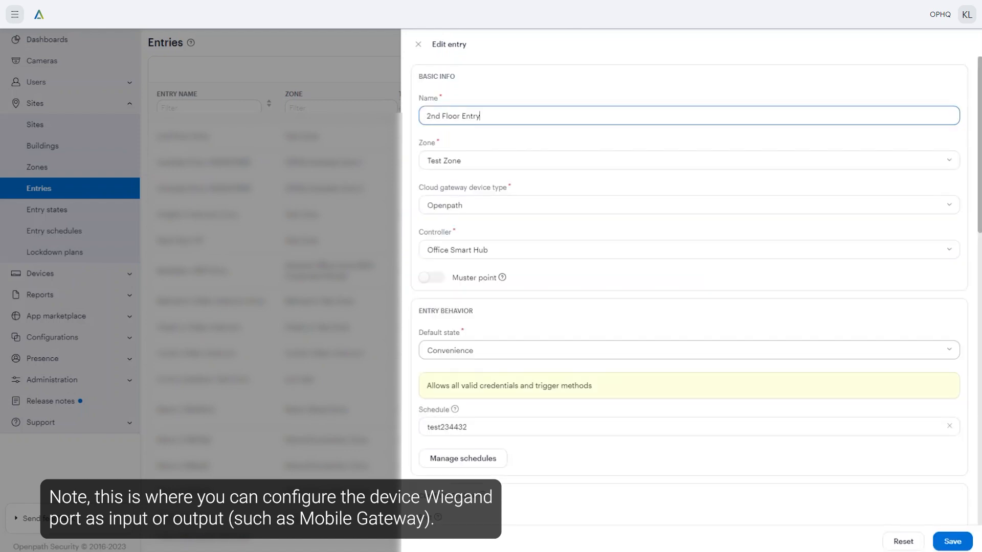
- Scroll the entry panel to the Wiegand device section showing port Wiegand3 in Input mode
{"action": "scroll", "scroll_direction": "down", "scroll_amount": 3}
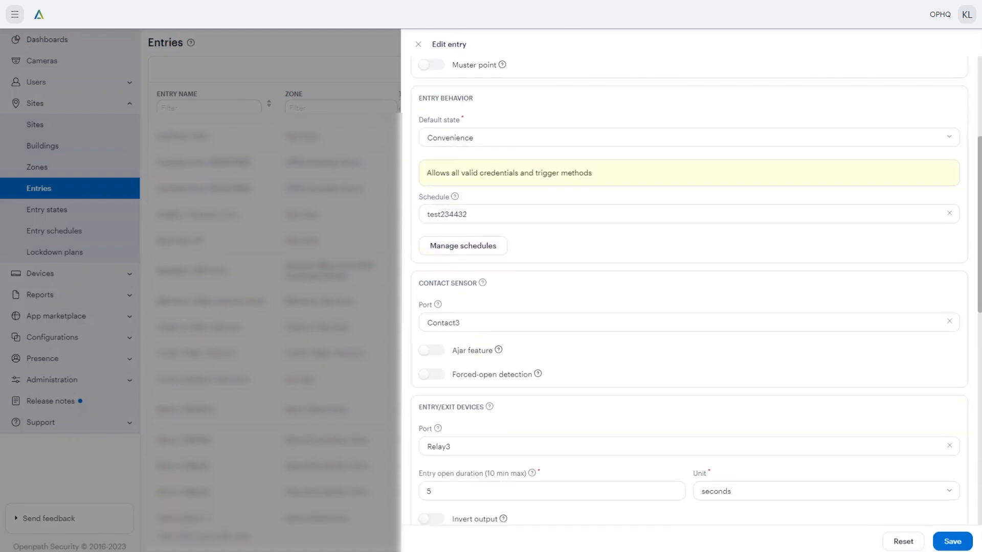
{"action": "scroll", "scroll_direction": "down", "scroll_amount": 3}
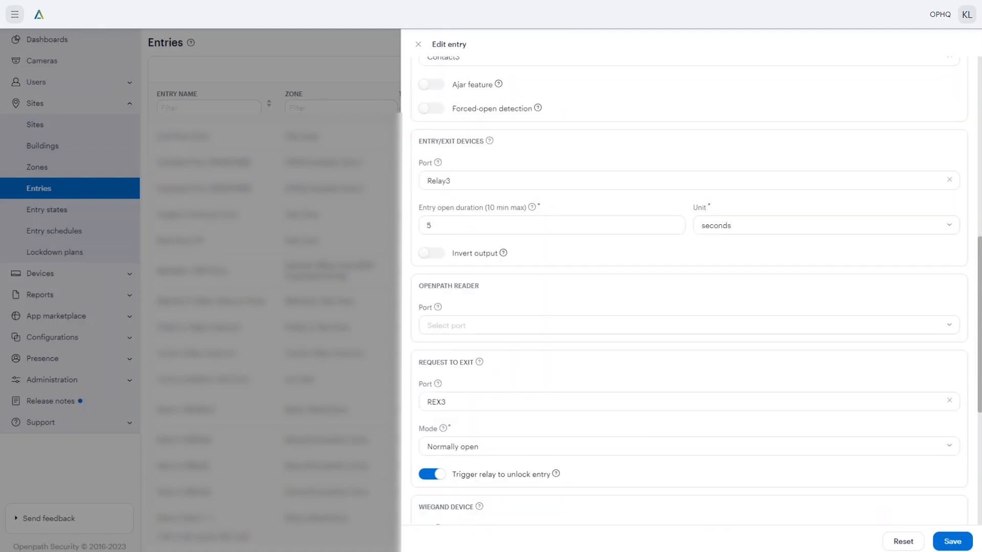
{"action": "scroll", "scroll_direction": "down", "scroll_amount": 3}
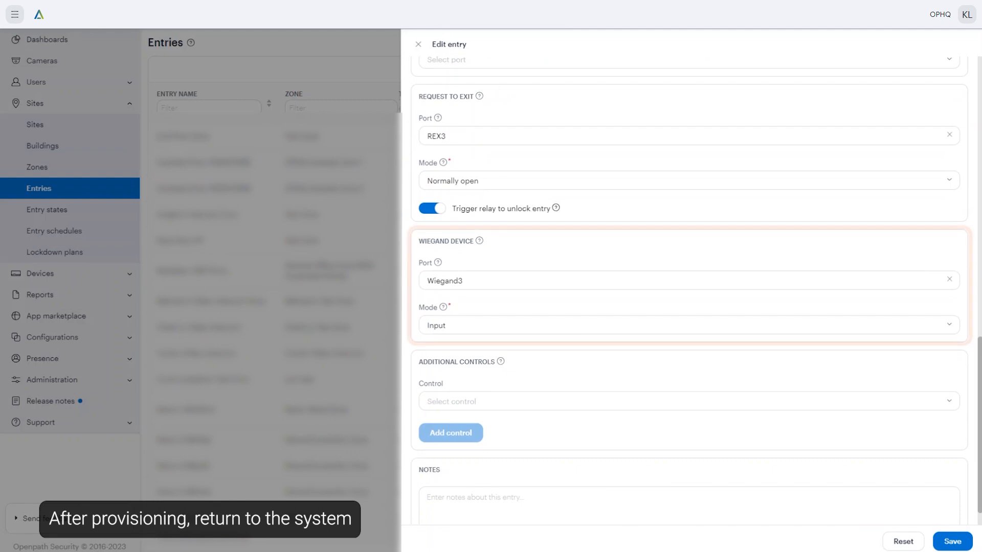